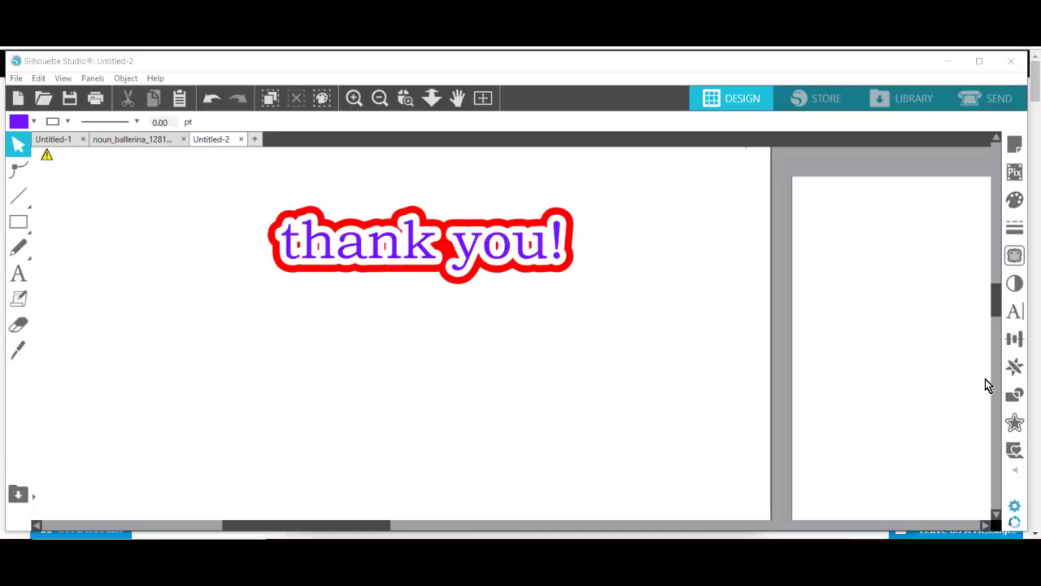
mouse_move(984, 390)
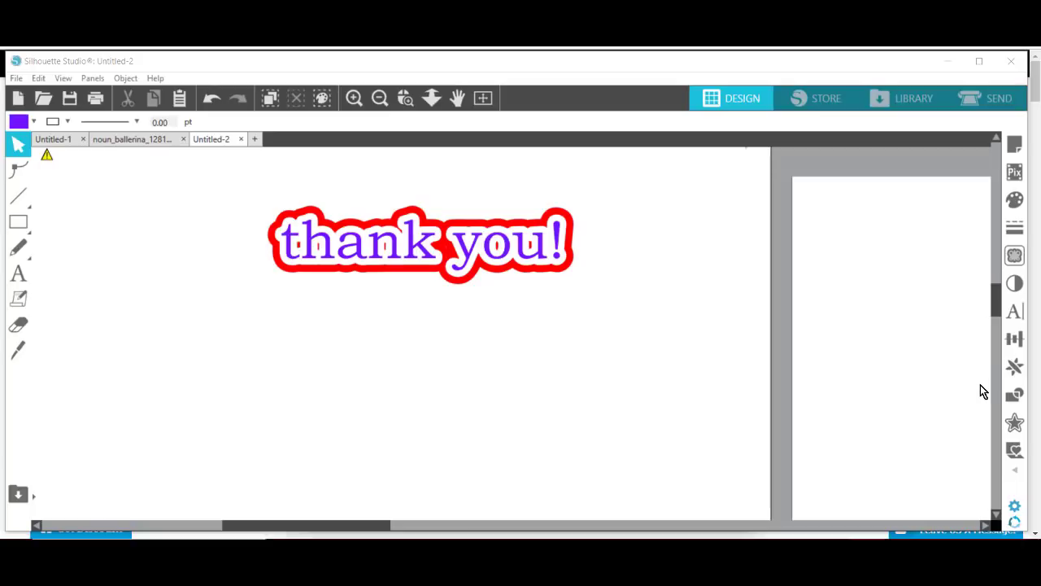
mouse_move(979, 417)
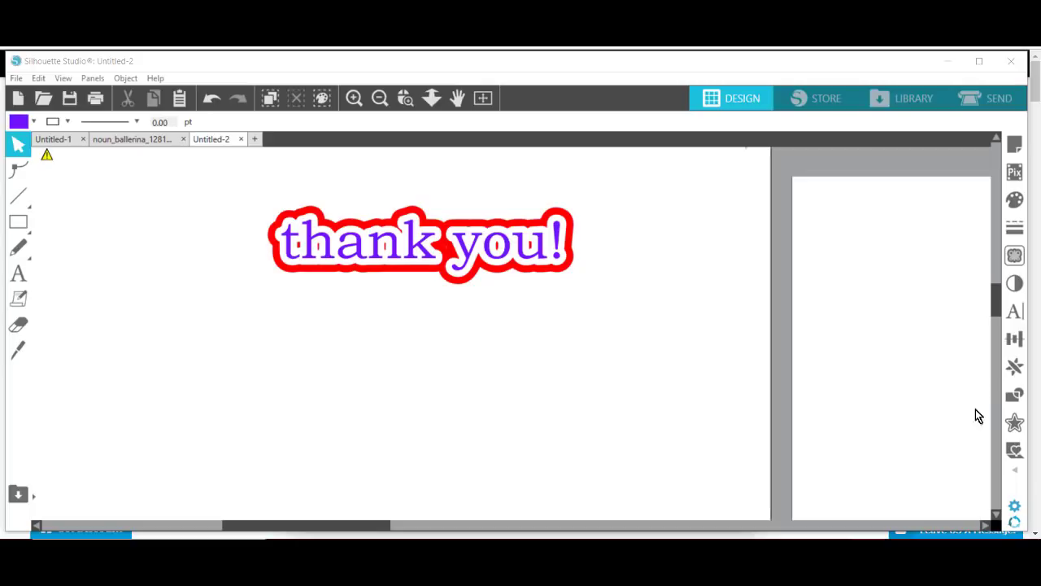
Step: Add a second purple 'thank you!' text below the outlined original
click(18, 274)
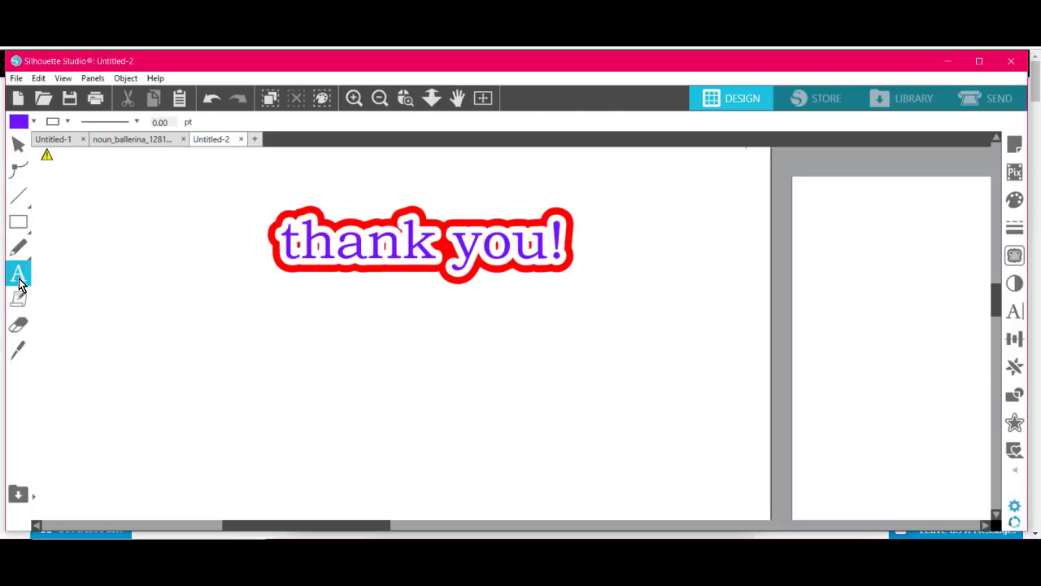
click(345, 371)
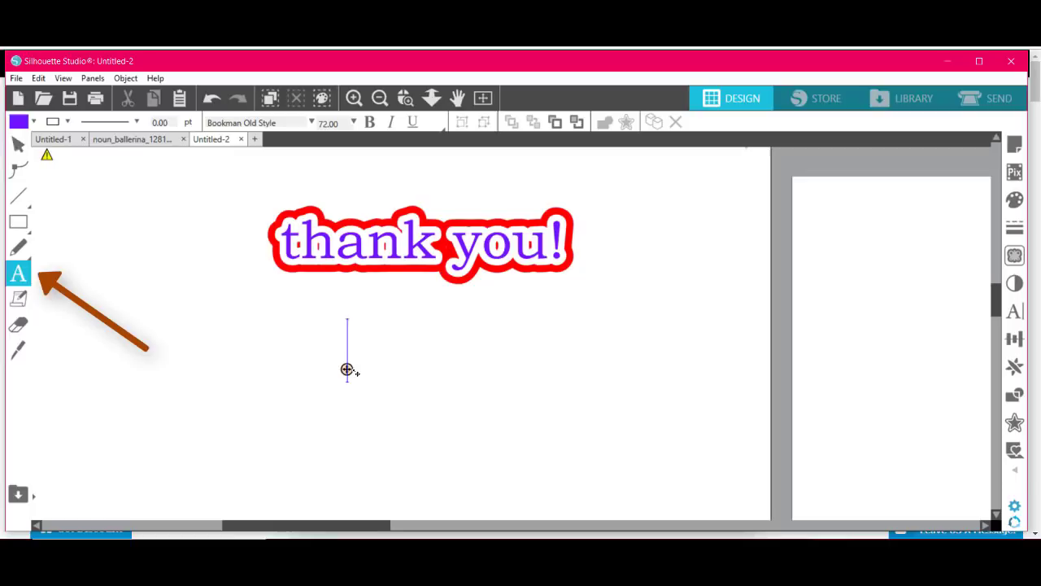
text(thank yo)
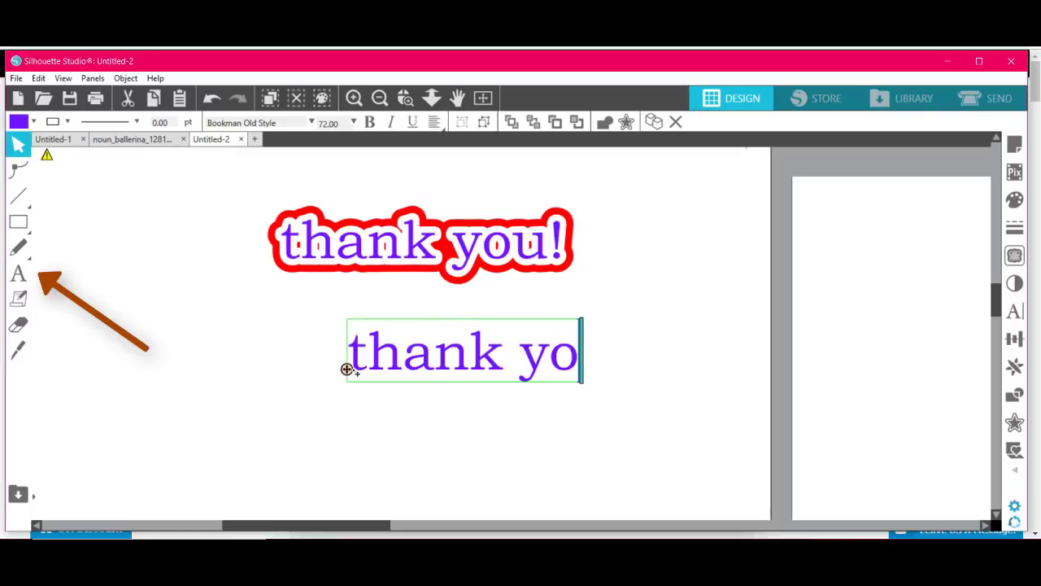
text(u!)
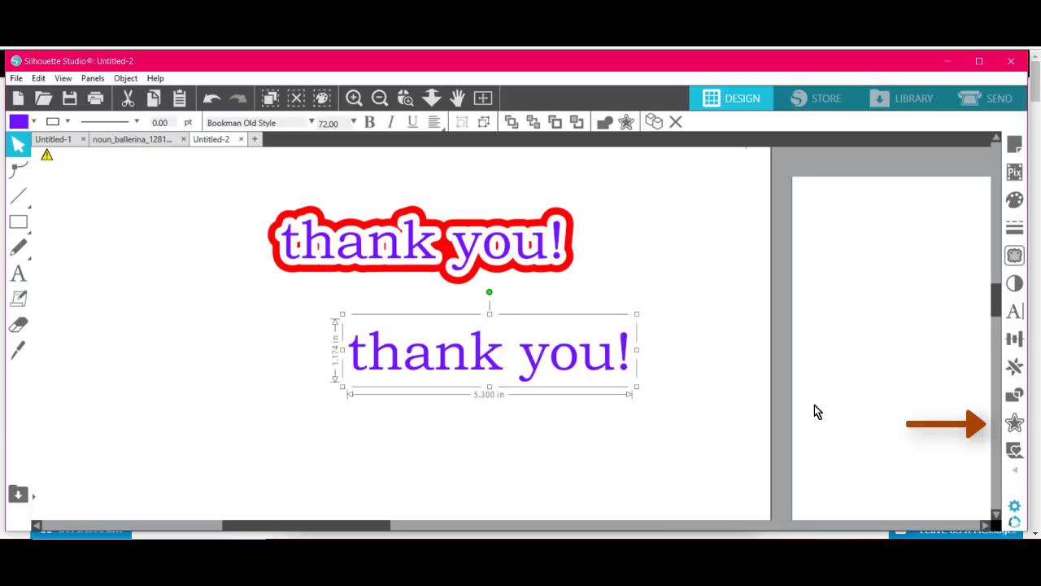
mouse_move(1015, 423)
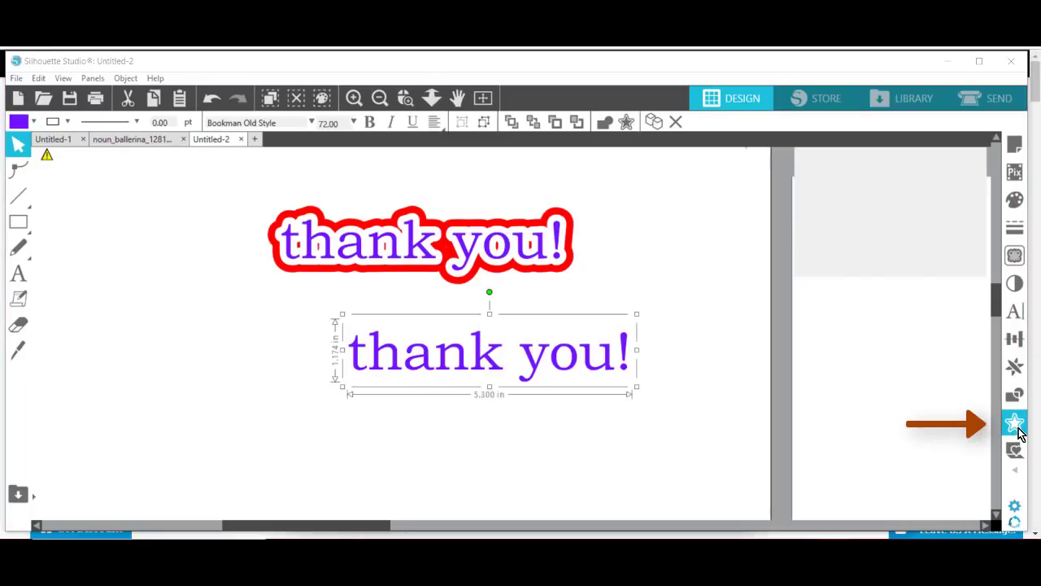
Step: Give the lower 'thank you!' an outward offset outline filled in red, matching the upper one
click(1015, 421)
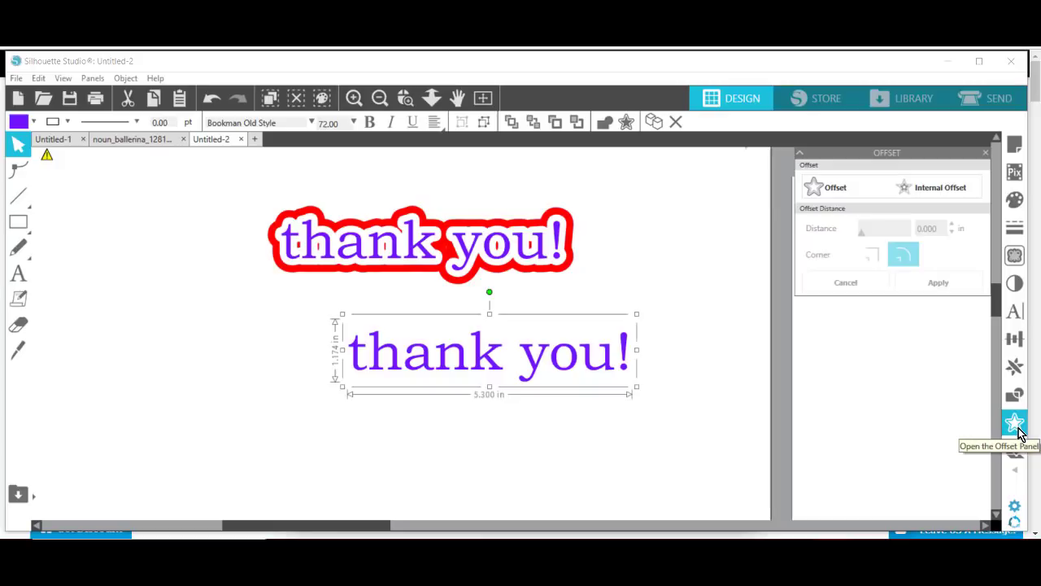
click(846, 187)
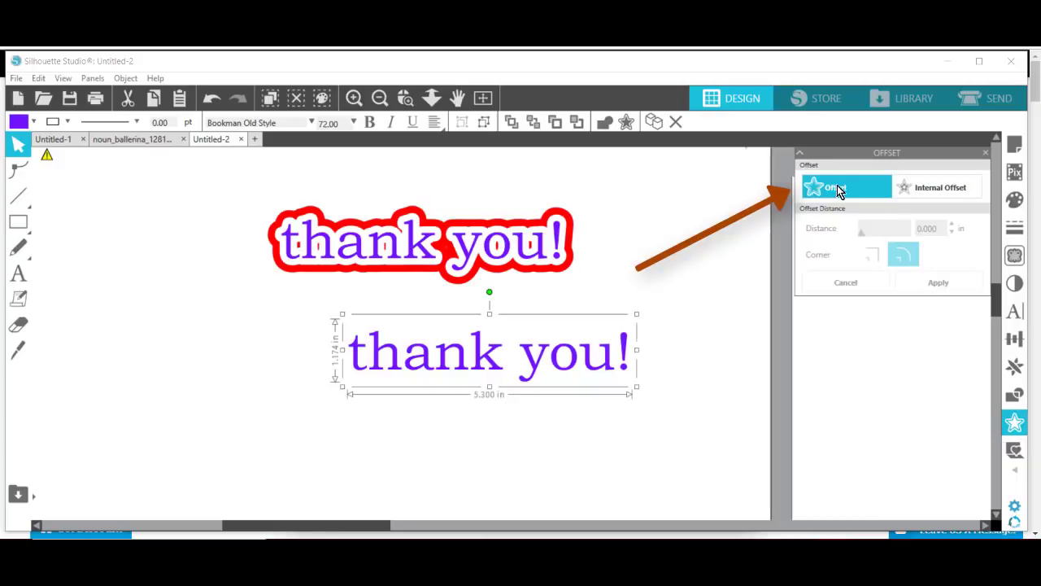
mouse_move(860, 194)
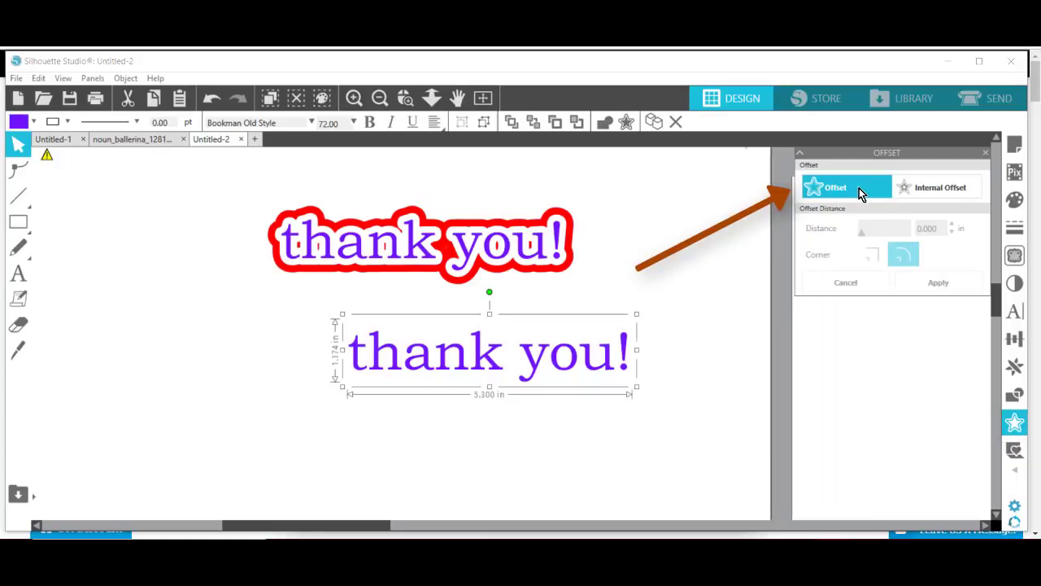
click(837, 187)
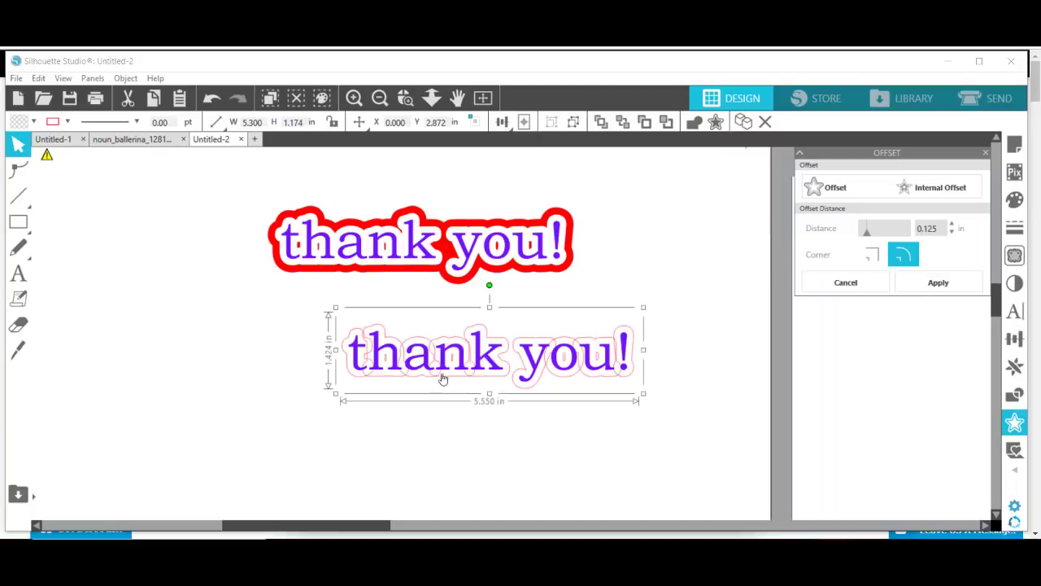
mouse_move(218, 341)
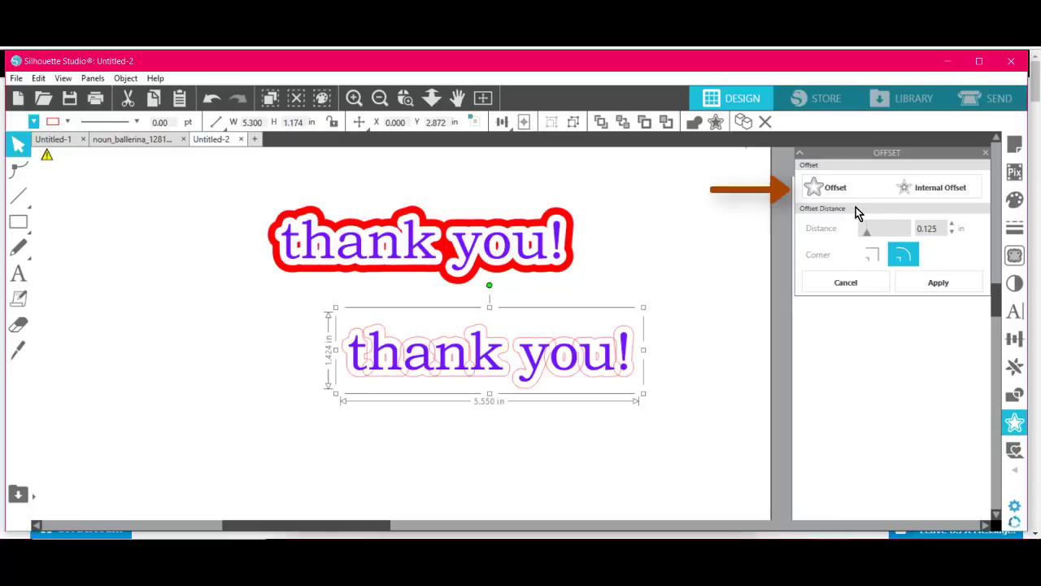
click(833, 188)
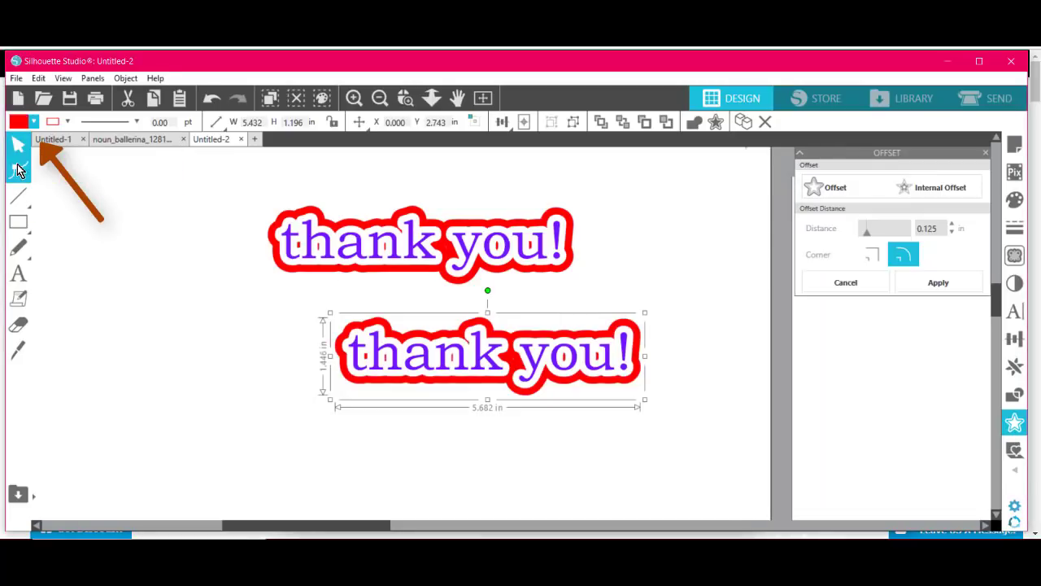
mouse_move(218, 304)
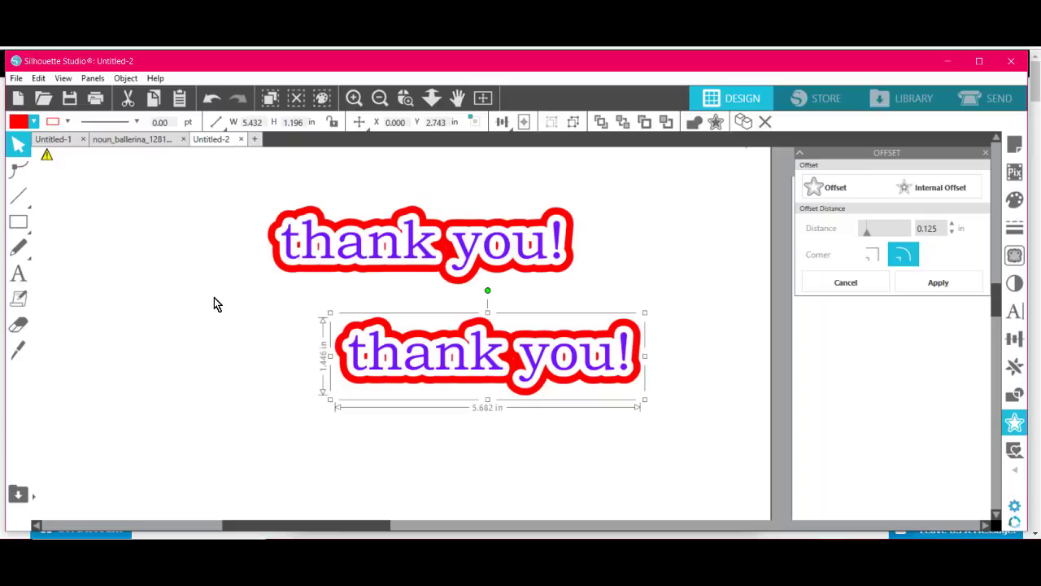
mouse_move(273, 251)
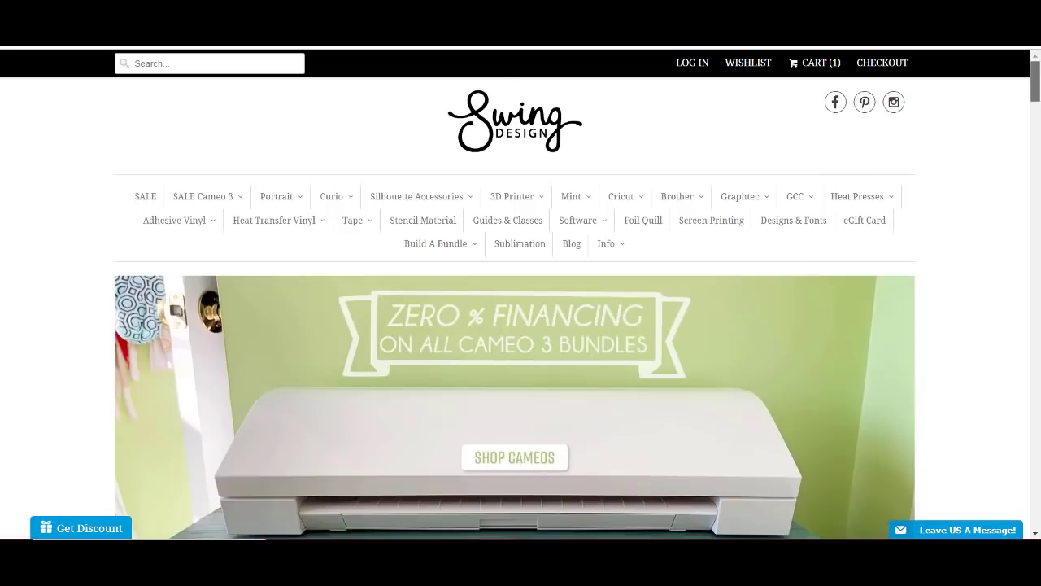
Step: Scroll the Swing Design homepage toward the Software navigation menu
scroll(down, 3)
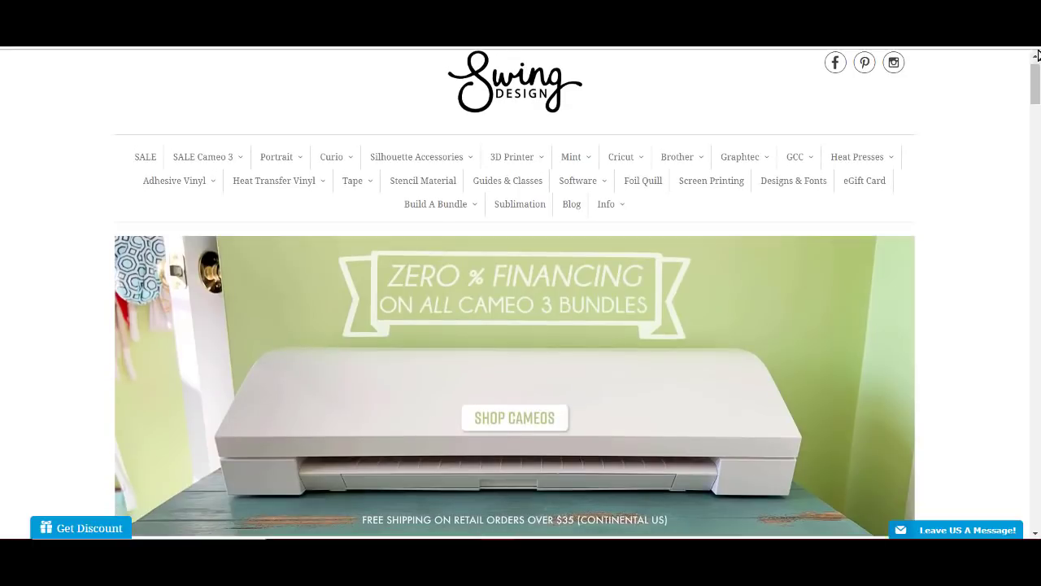
scroll(down, 3)
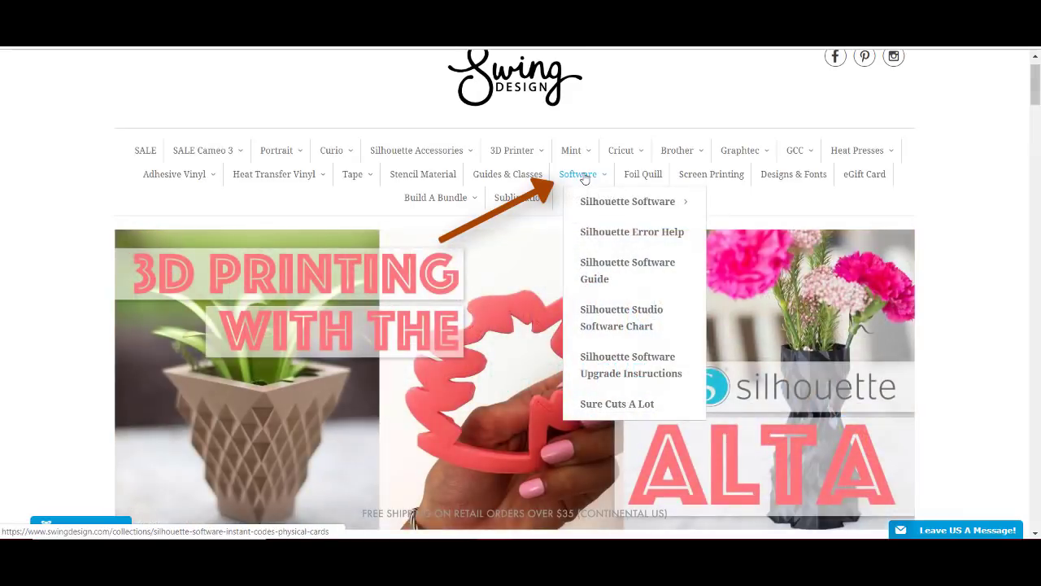
mouse_move(628, 202)
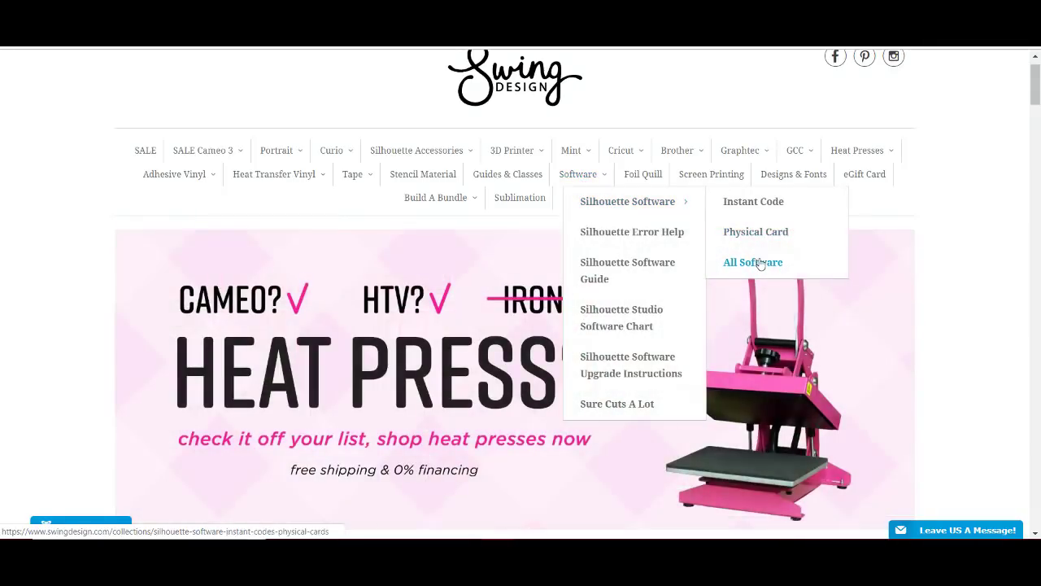
mouse_move(803, 247)
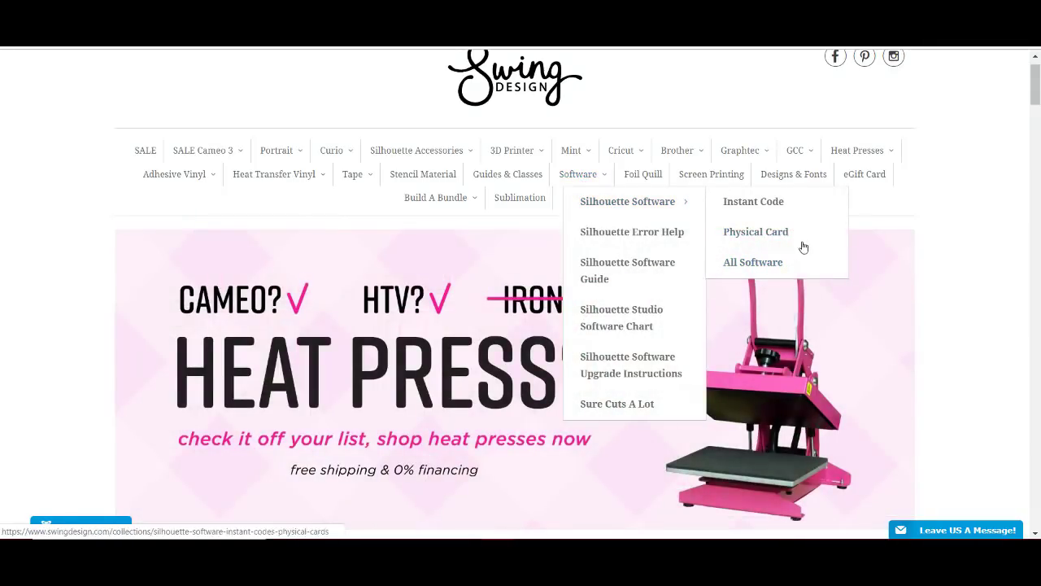
mouse_move(751, 261)
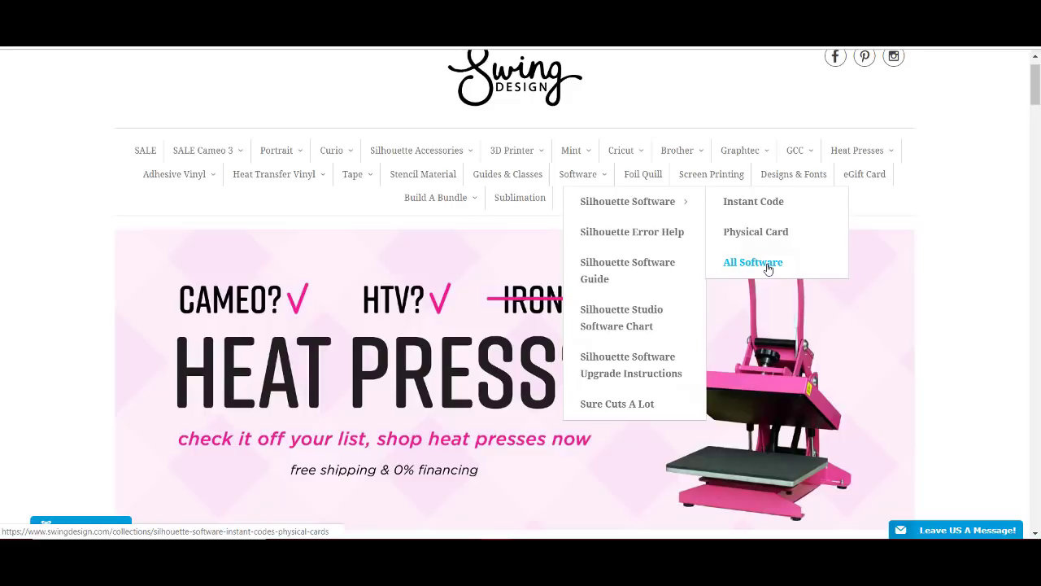
Step: Browse the full Silhouette Studio product listing past the edition upgrades, Basic Edition and gift card
click(751, 262)
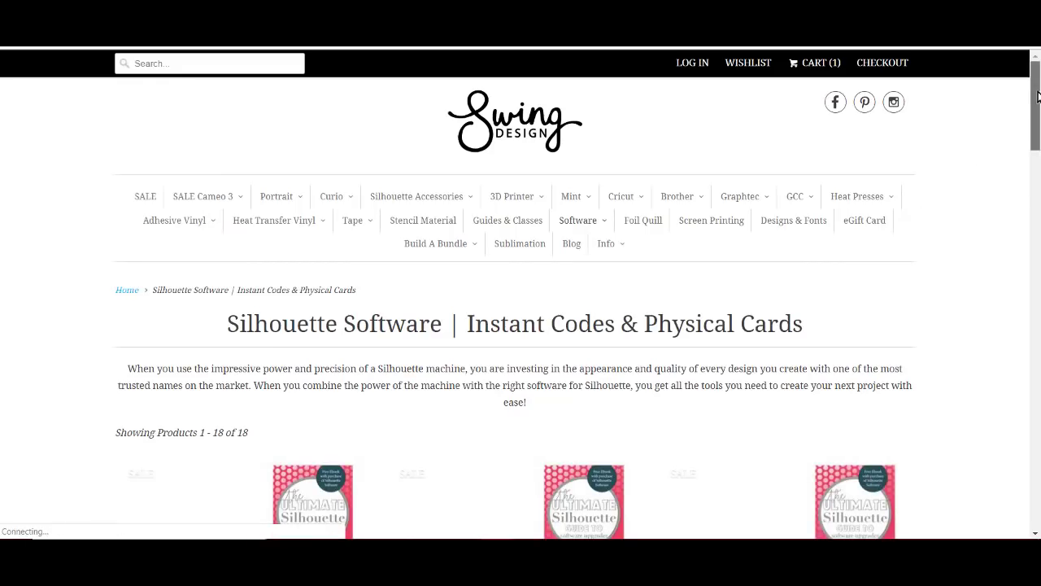
scroll(down, 3)
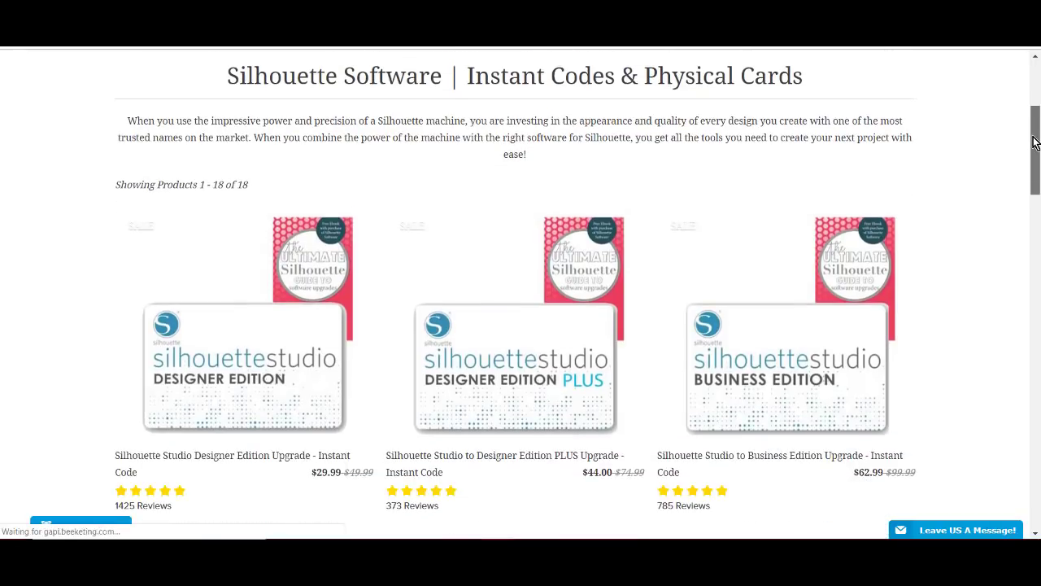
scroll(down, 3)
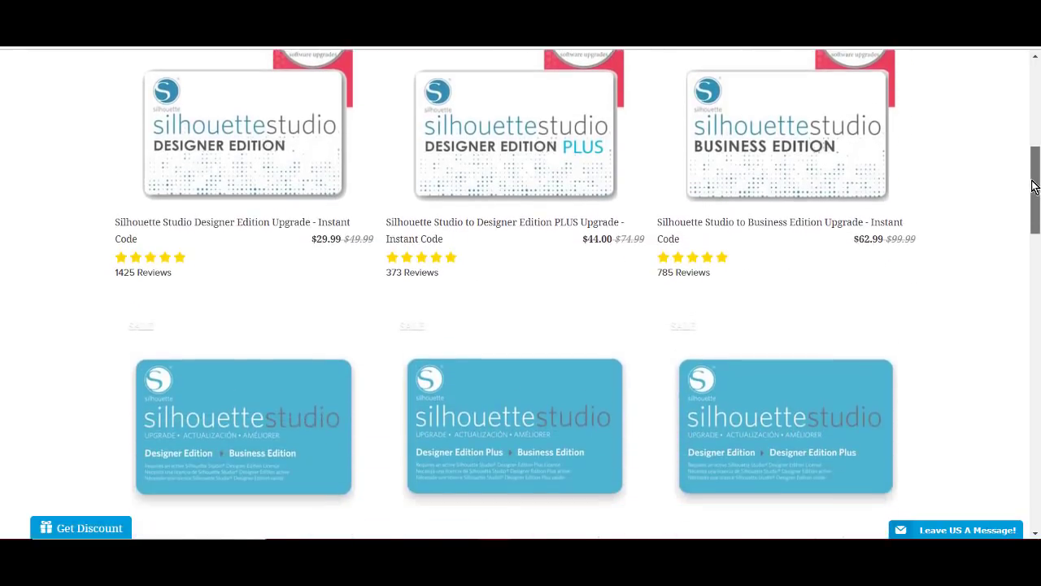
scroll(down, 3)
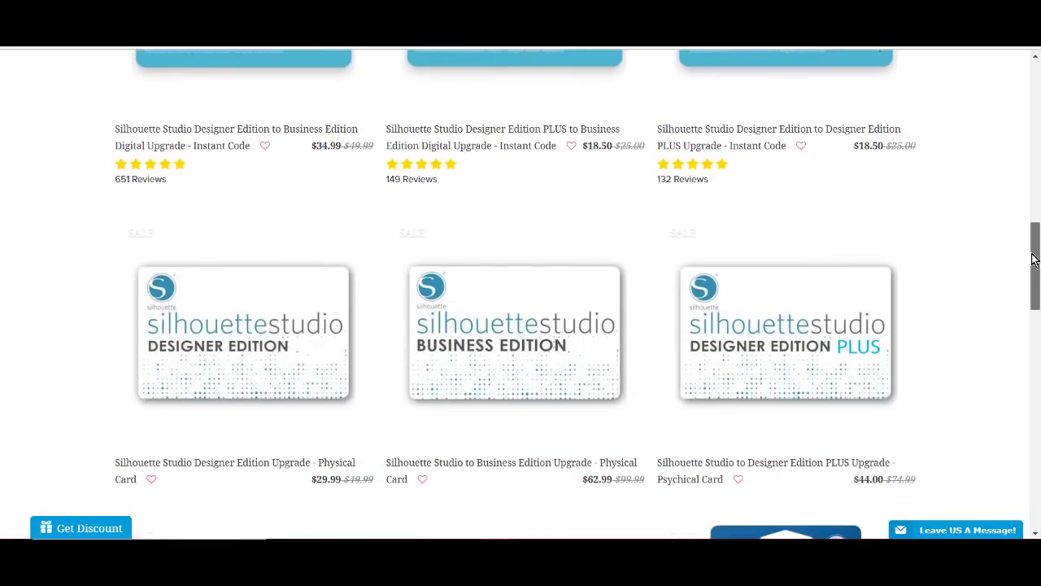
scroll(down, 3)
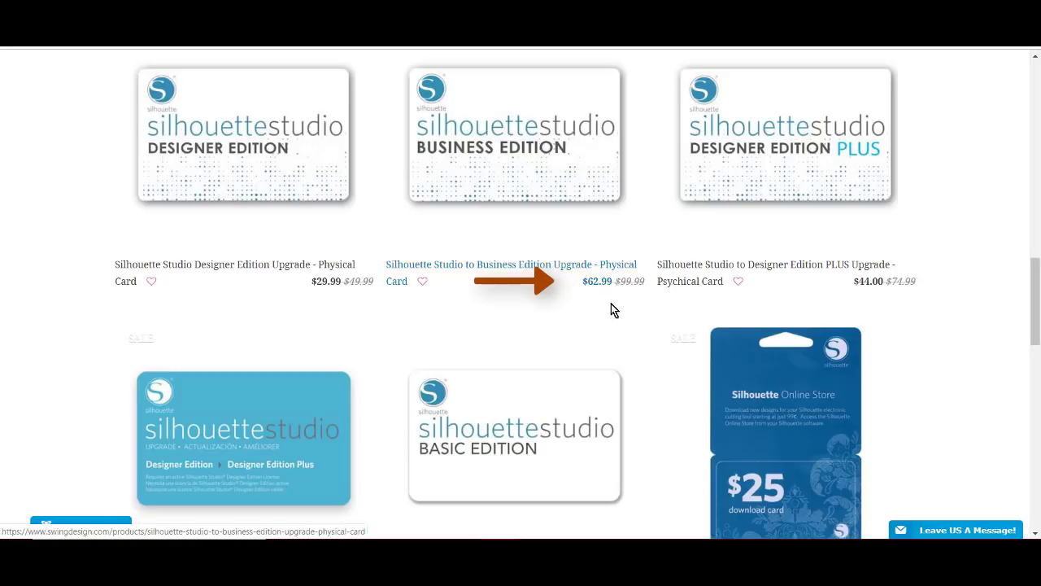
scroll(down, 3)
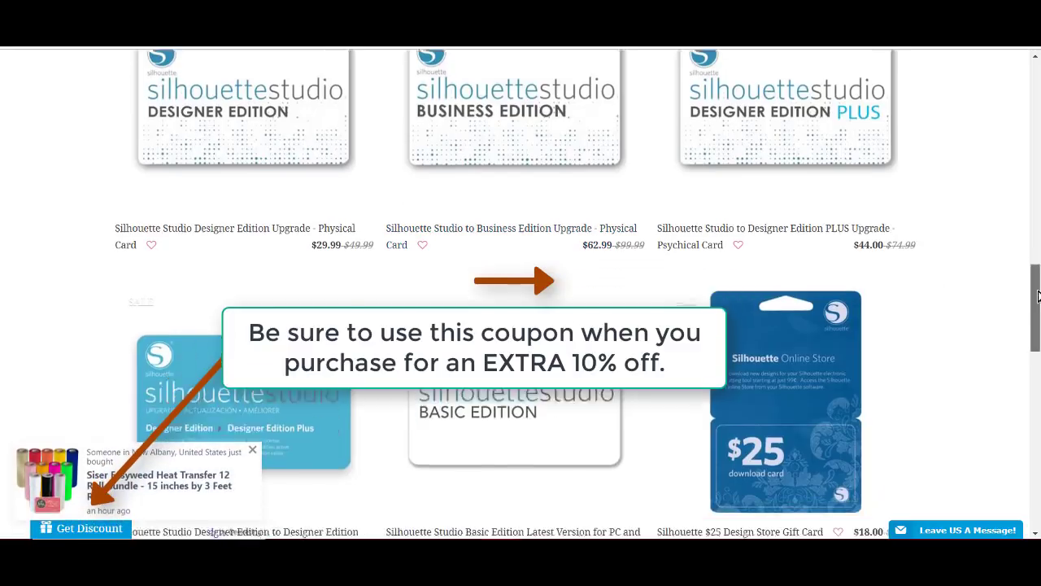
scroll(down, 3)
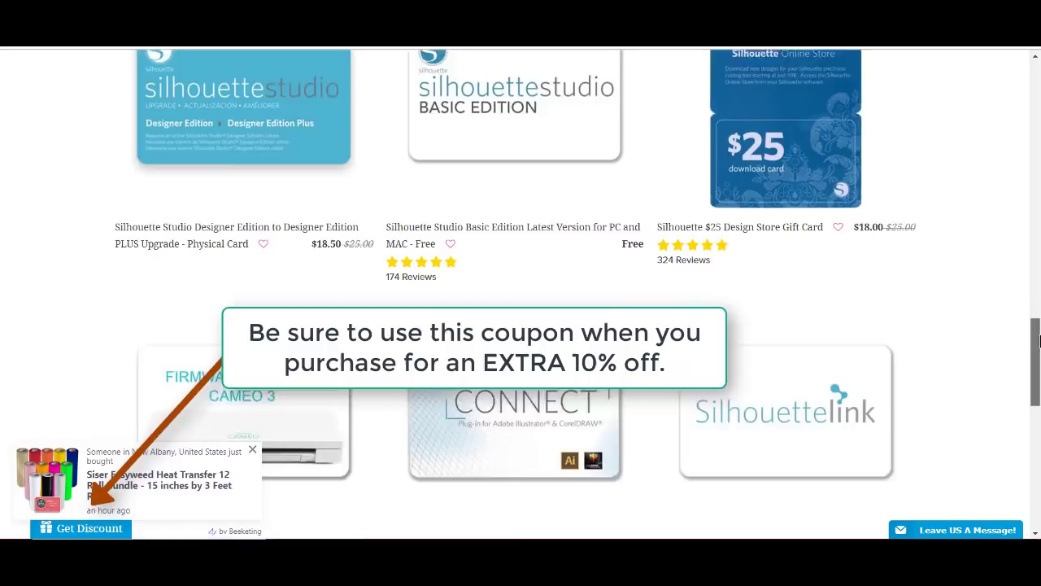
scroll(down, 3)
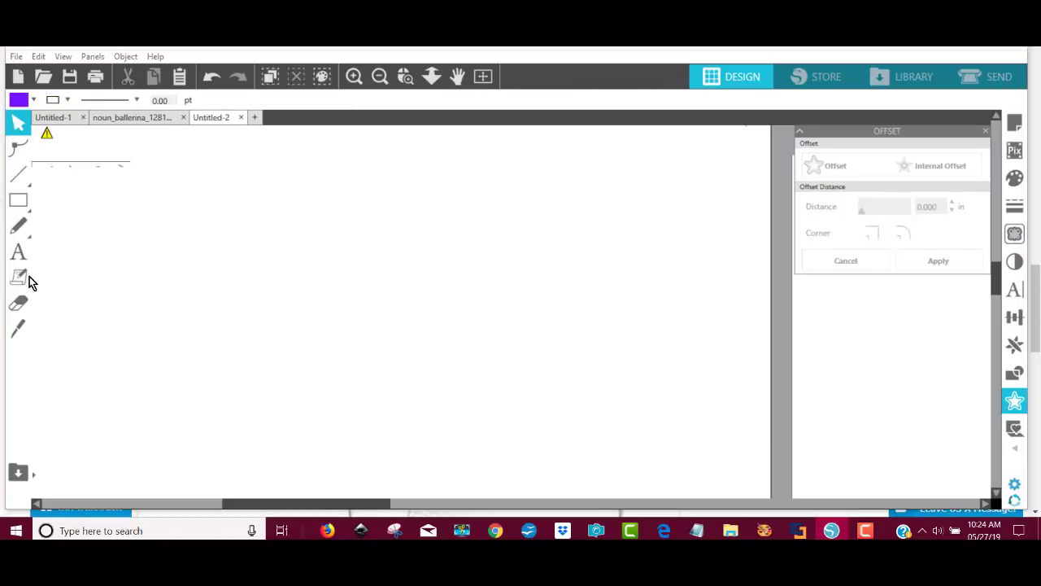
Step: Add a purple 'Dance Mom' text object on the blank canvas
click(18, 250)
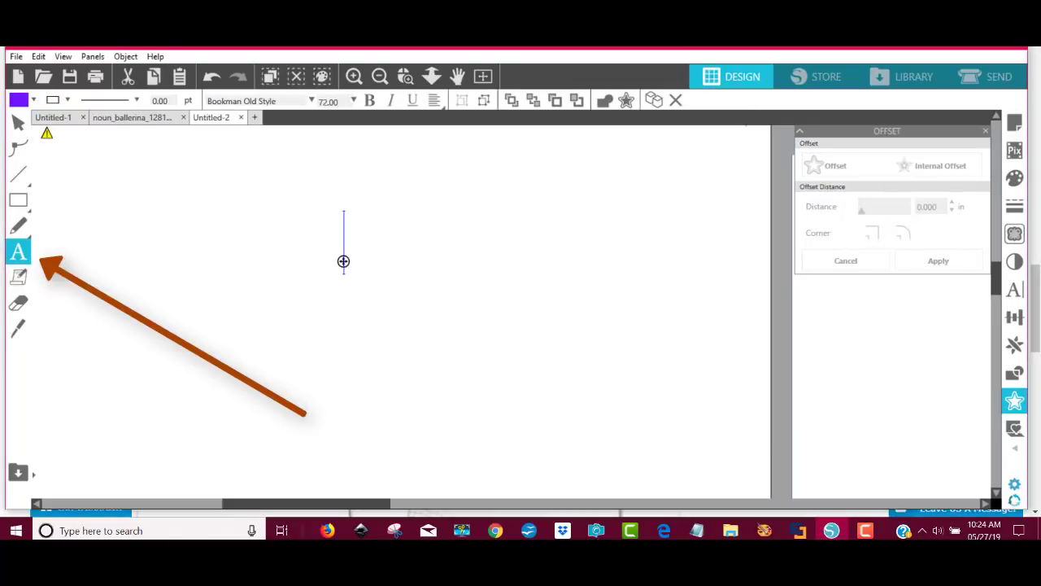
text(Dance Mom)
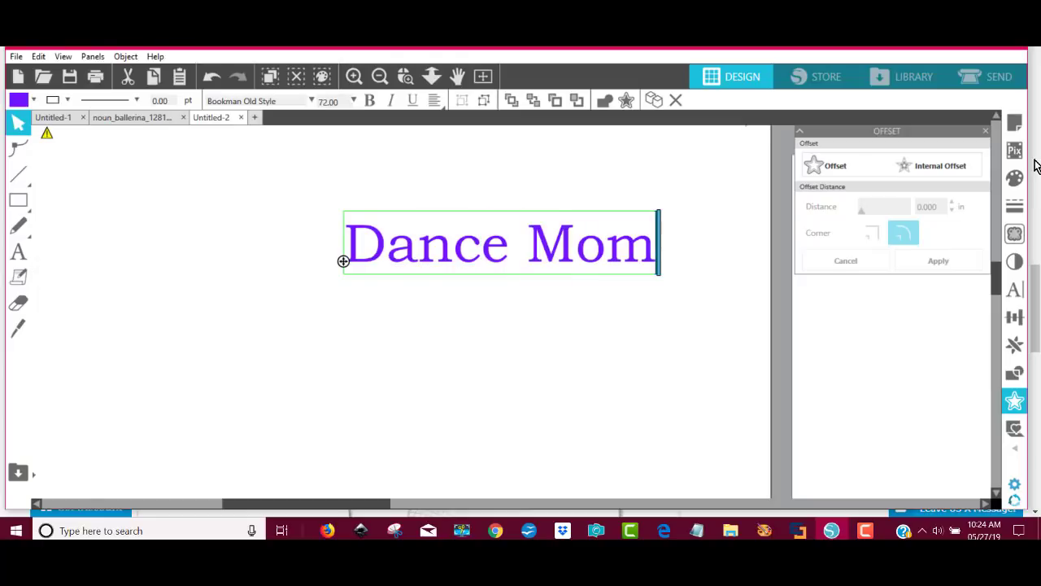
mouse_move(817, 257)
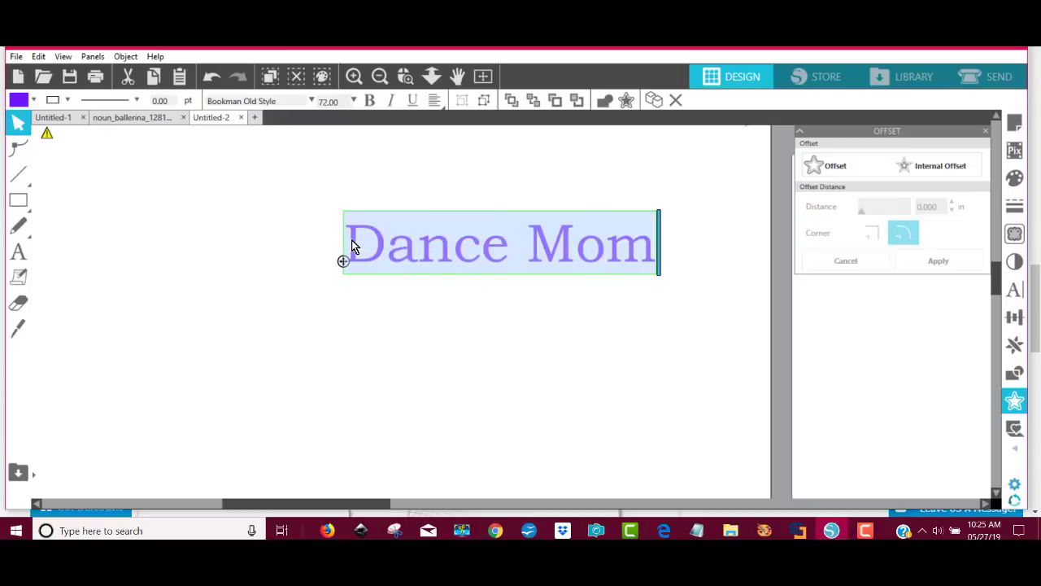
Step: Change 'Dance Mom' from Bookman Old Style to the Brannboll script font and select it
click(1015, 290)
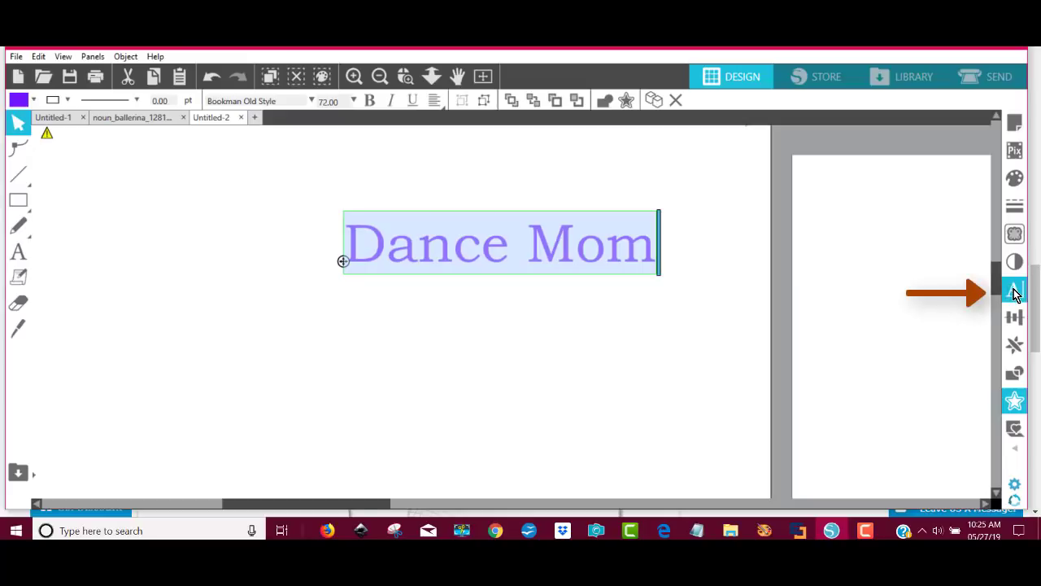
click(1015, 290)
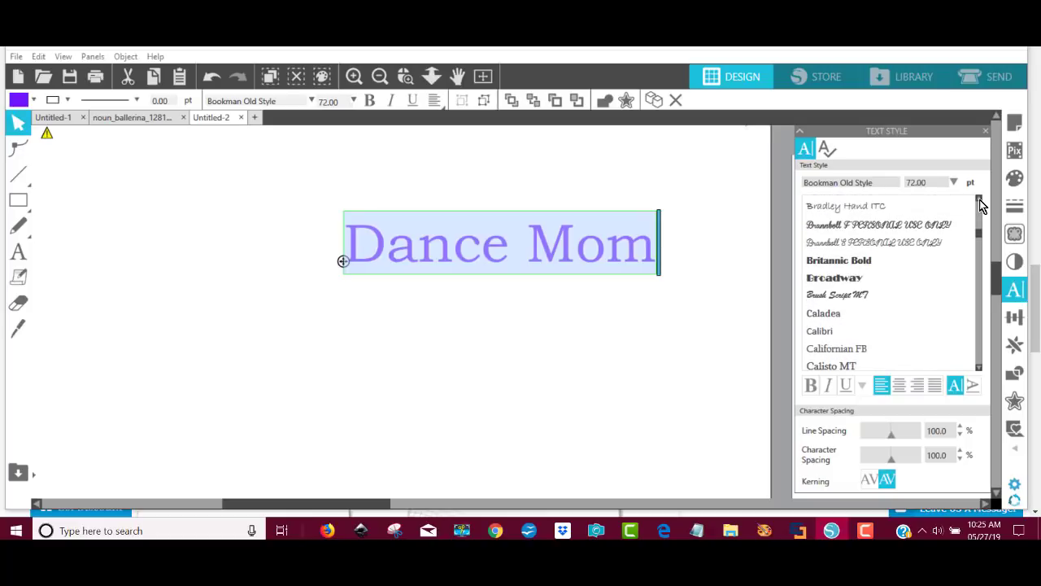
click(879, 224)
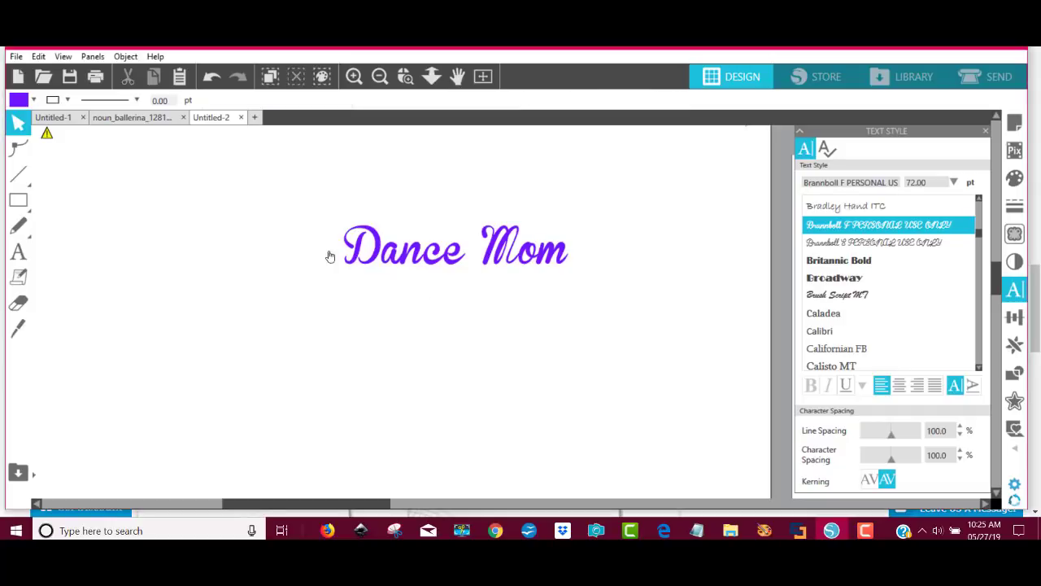
click(455, 247)
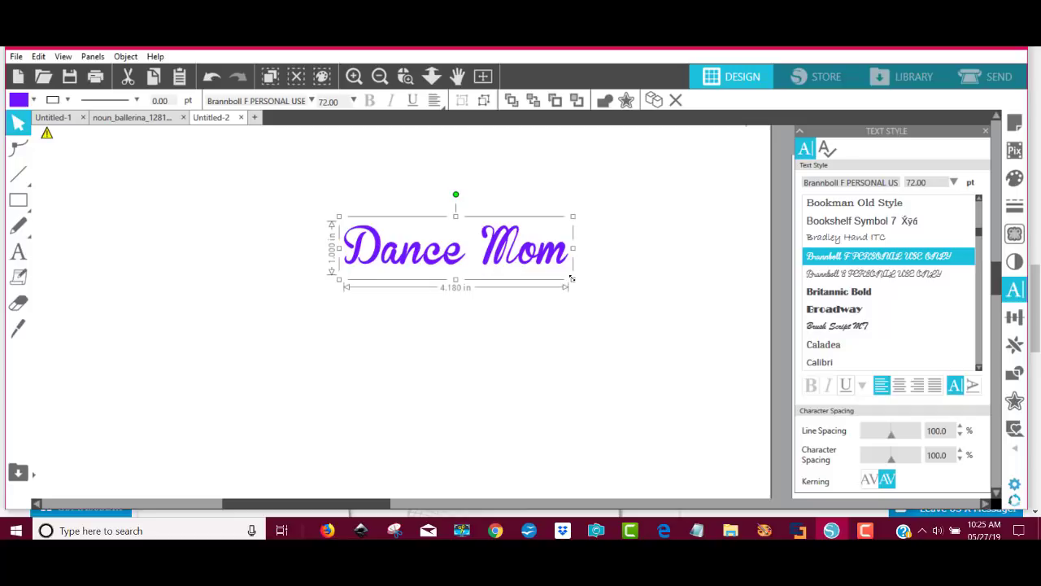
mouse_move(491, 270)
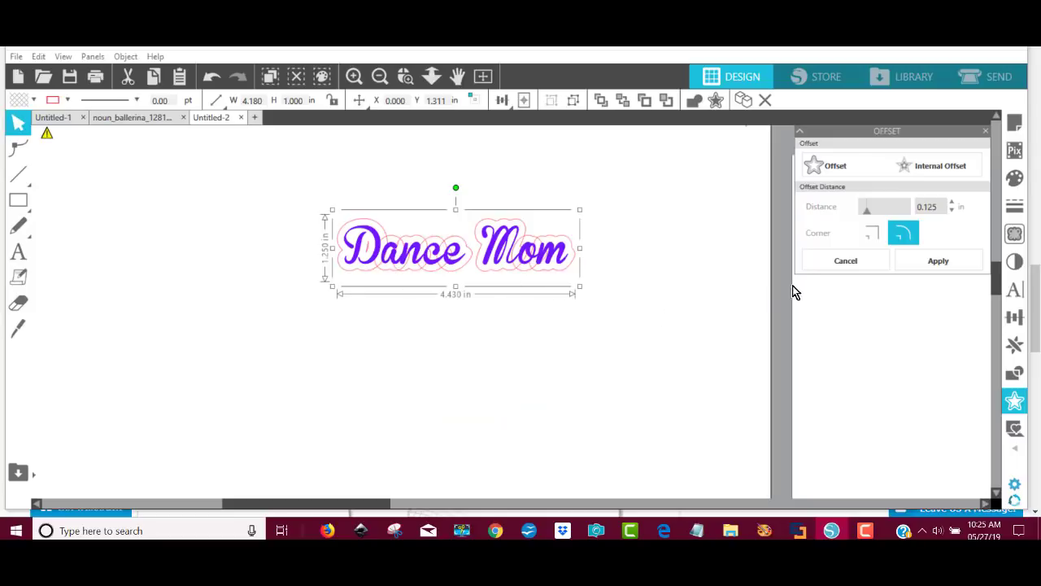
Step: Adjust the offset distance, then undo the first coloured offset attempt
drag(866, 208, 878, 208)
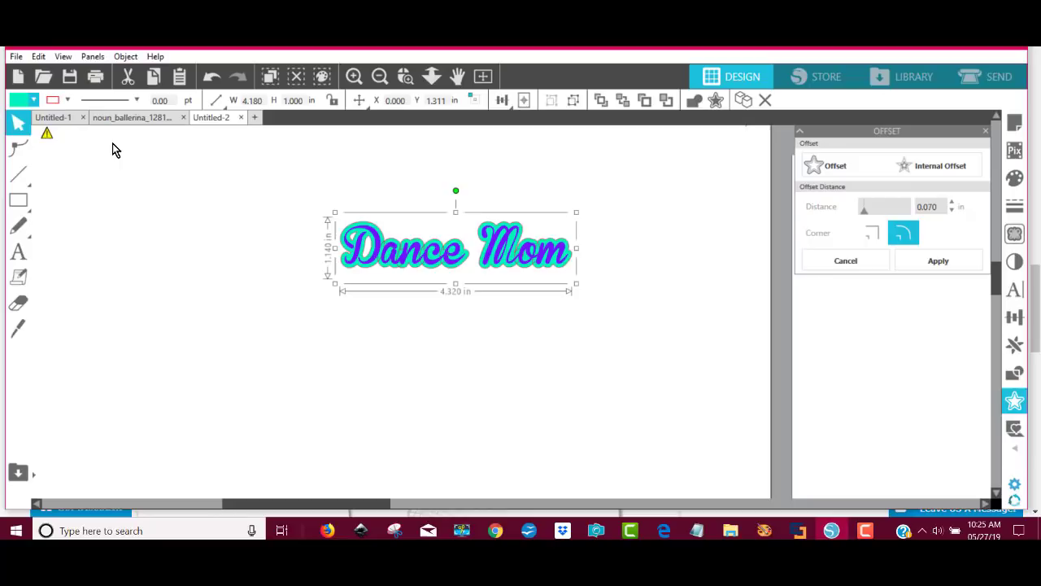
click(26, 100)
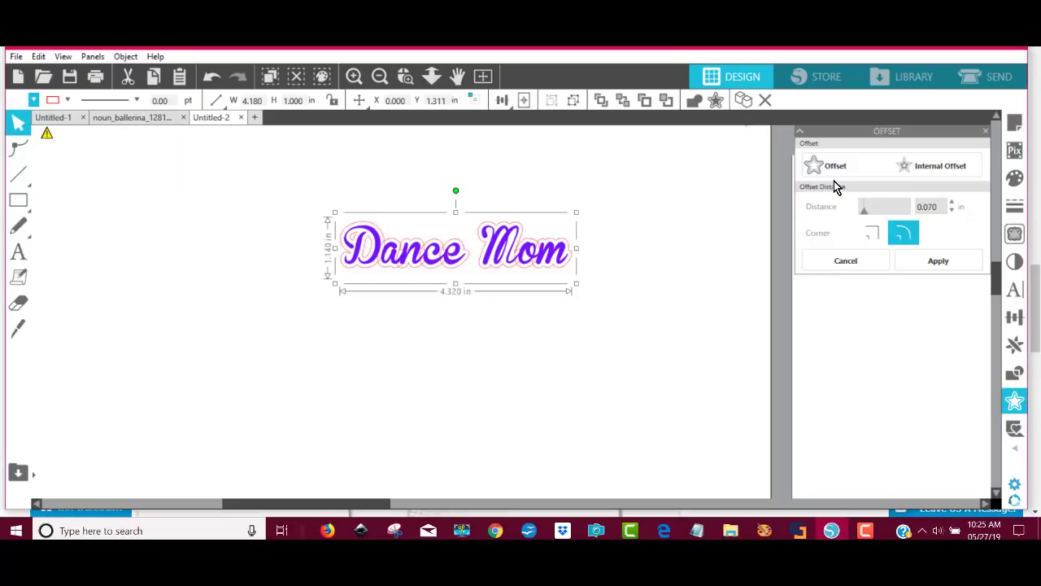
Step: Create a 0.125 in offset outline around 'Dance Mom' filled with purple
click(836, 166)
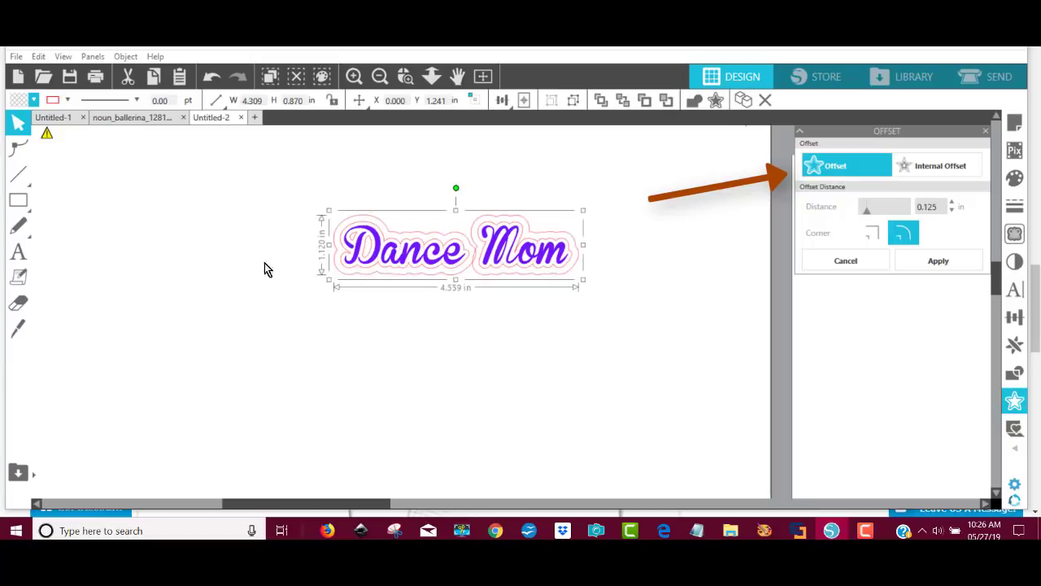
click(52, 99)
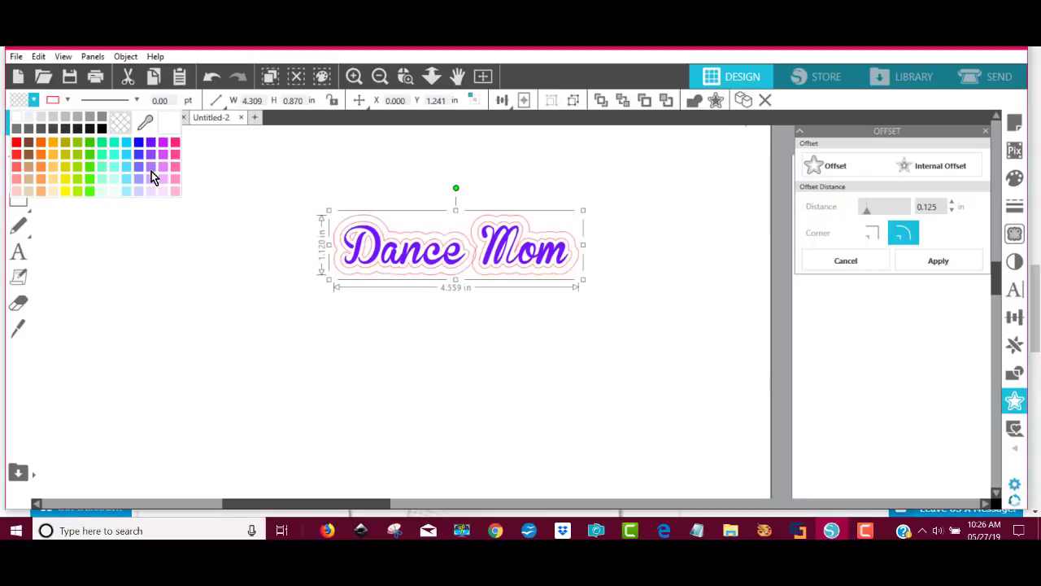
click(150, 166)
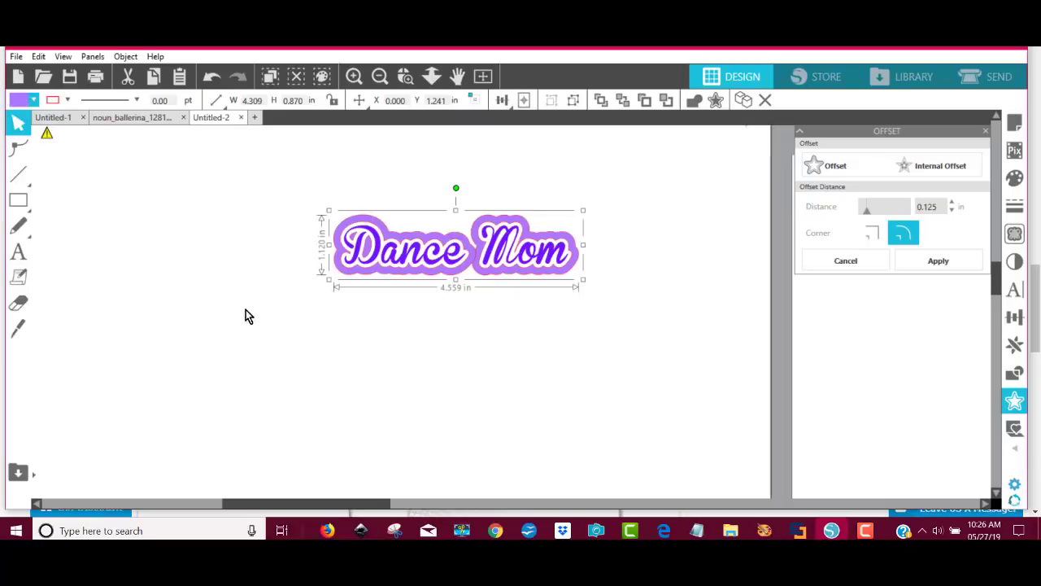
click(316, 269)
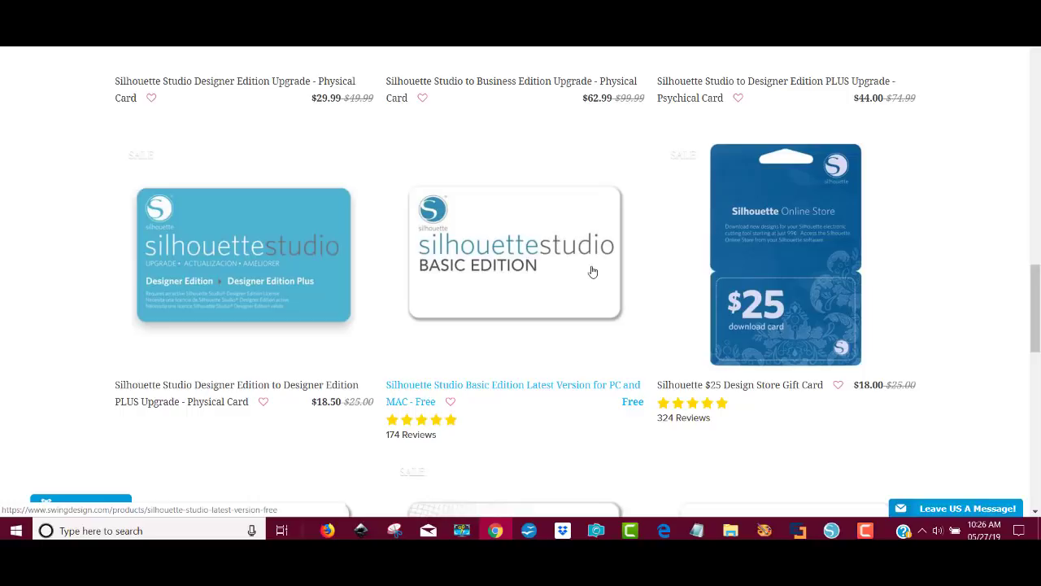
mouse_move(484, 290)
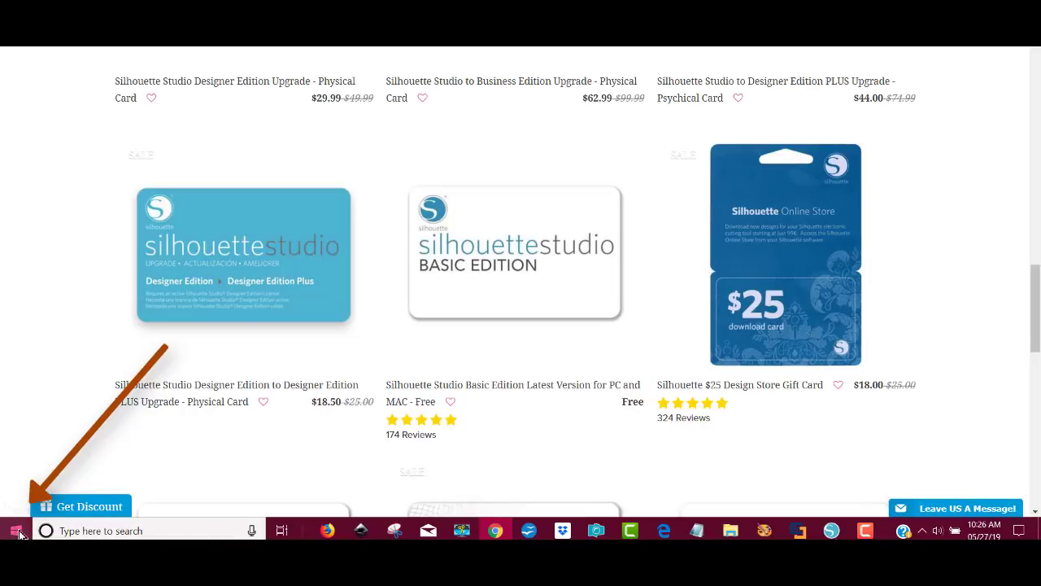
mouse_move(15, 530)
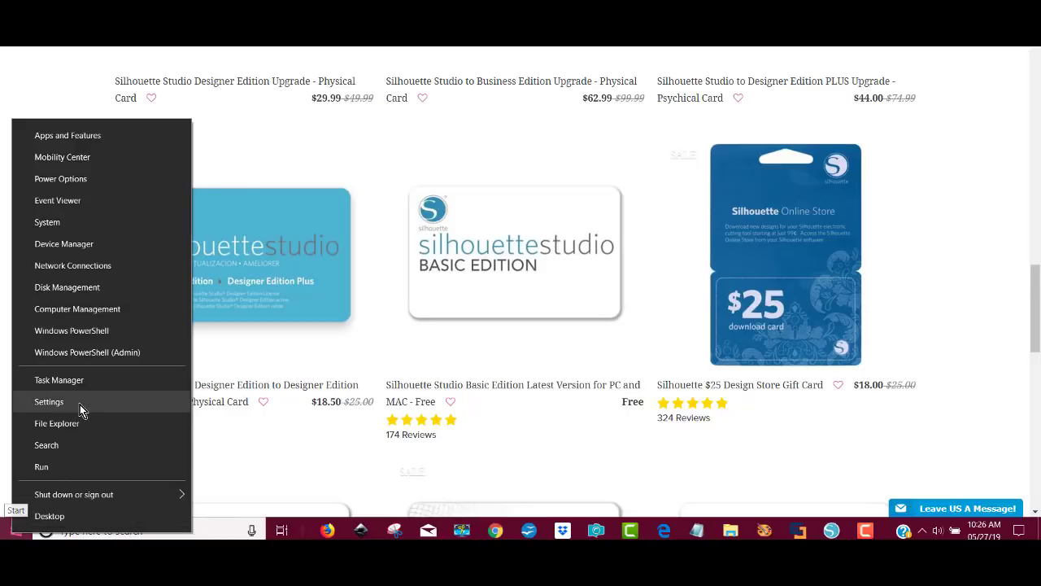
Step: Go from the Start menu to Windows Settings' Apps & features page
click(49, 400)
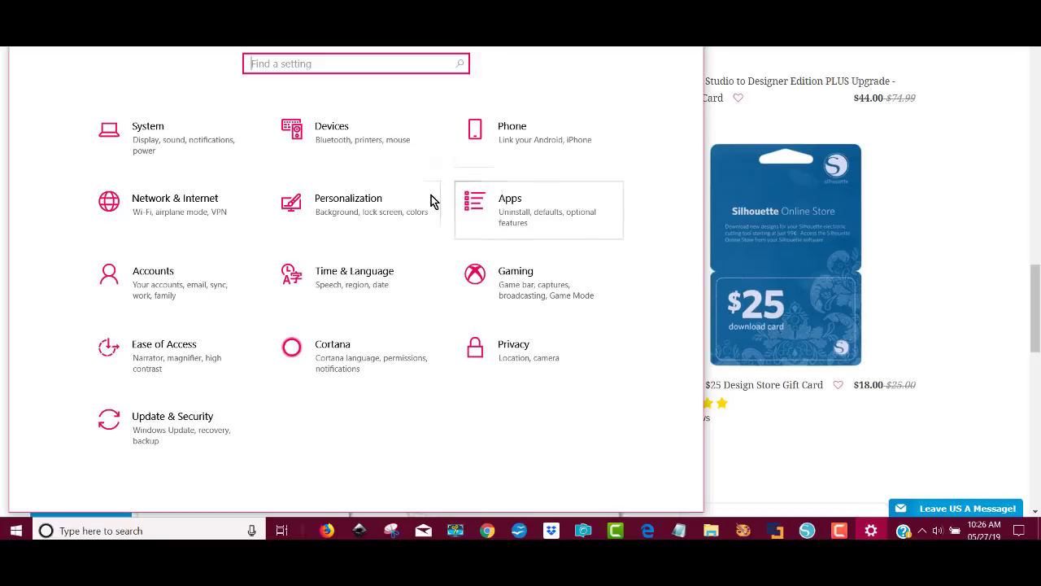
click(537, 210)
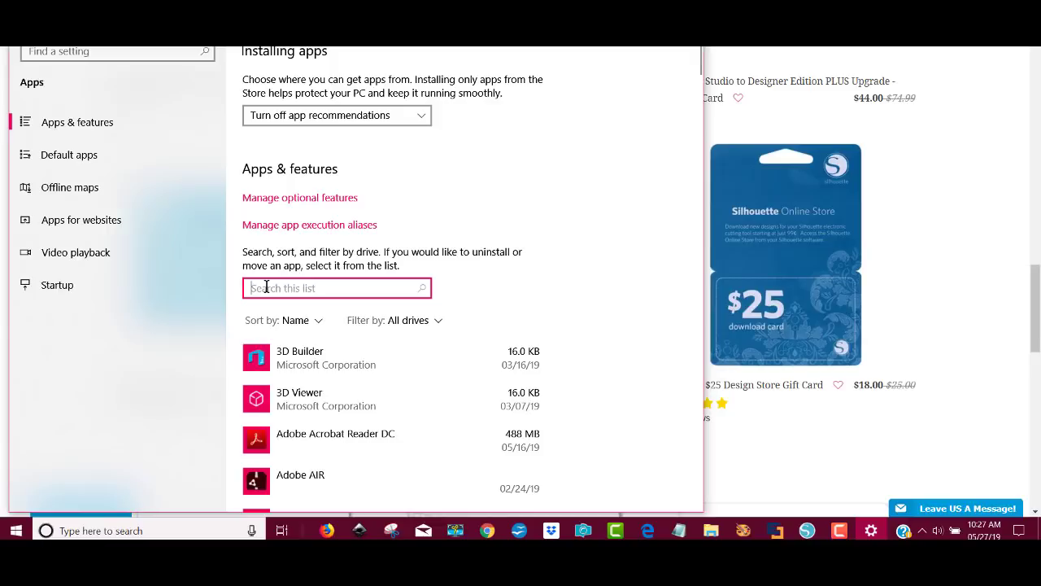
Step: Filter installed apps to 'silhouette' and expand Silhouette Studio 4.2.471 to show Uninstall
text(silhoue)
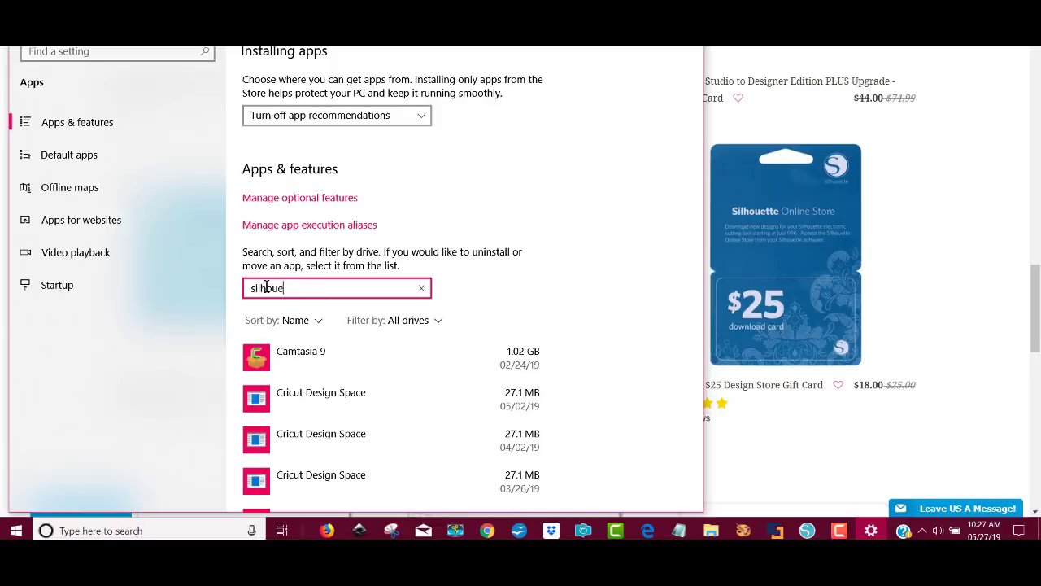
text(tte)
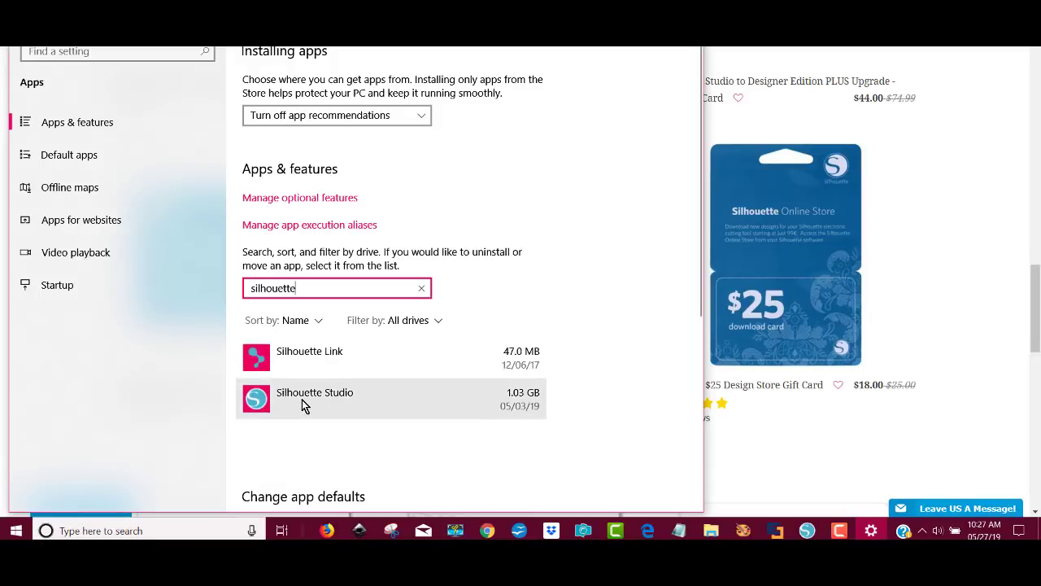
click(316, 398)
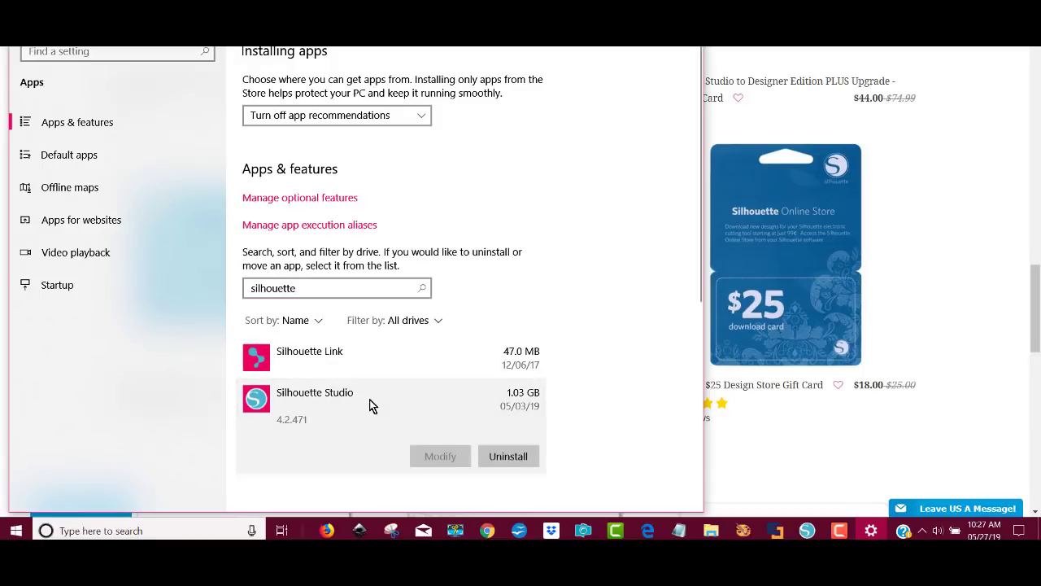